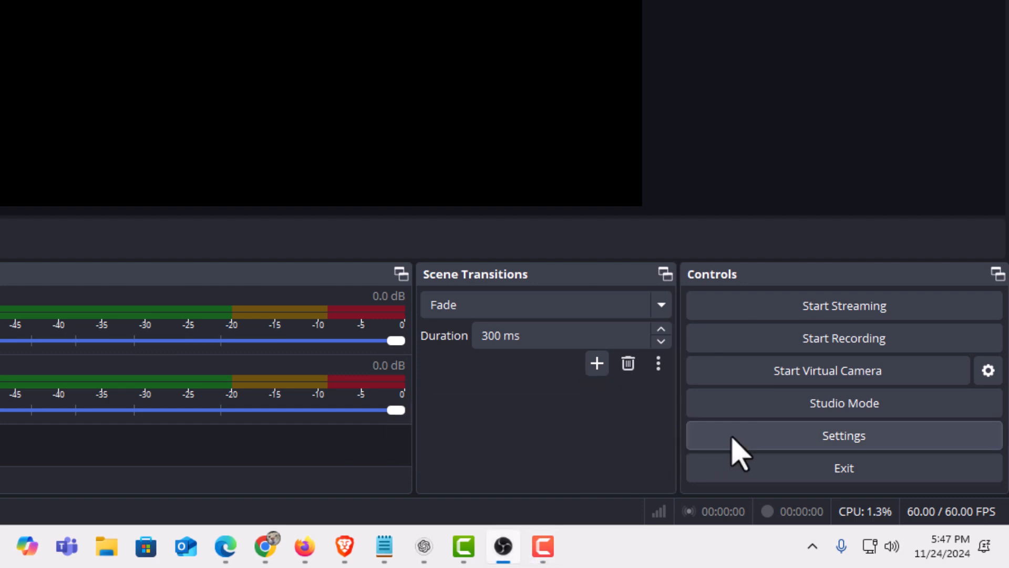
Bring up OBS Settings from the Controls dock and switch to the Output page
click(843, 436)
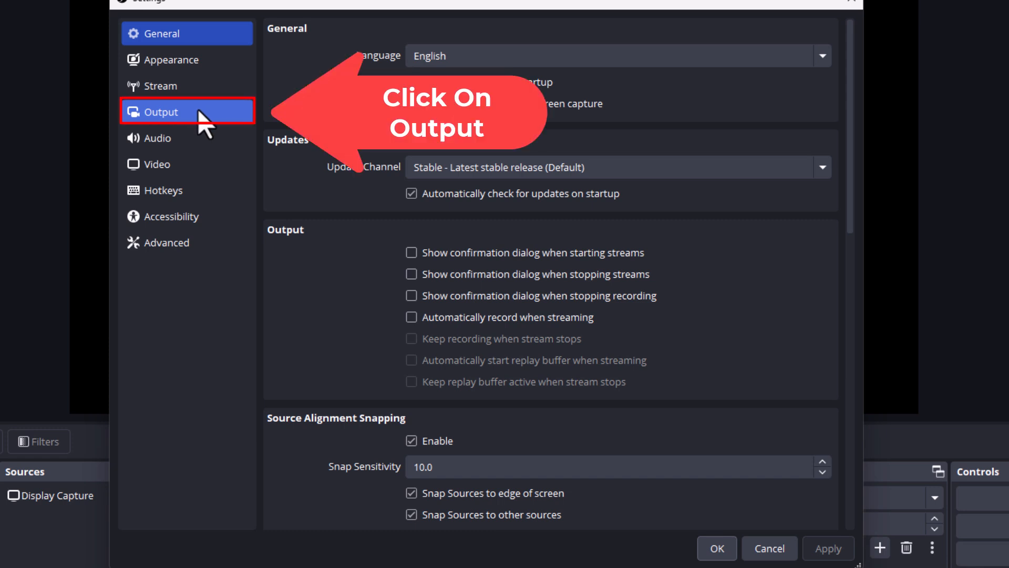
click(160, 111)
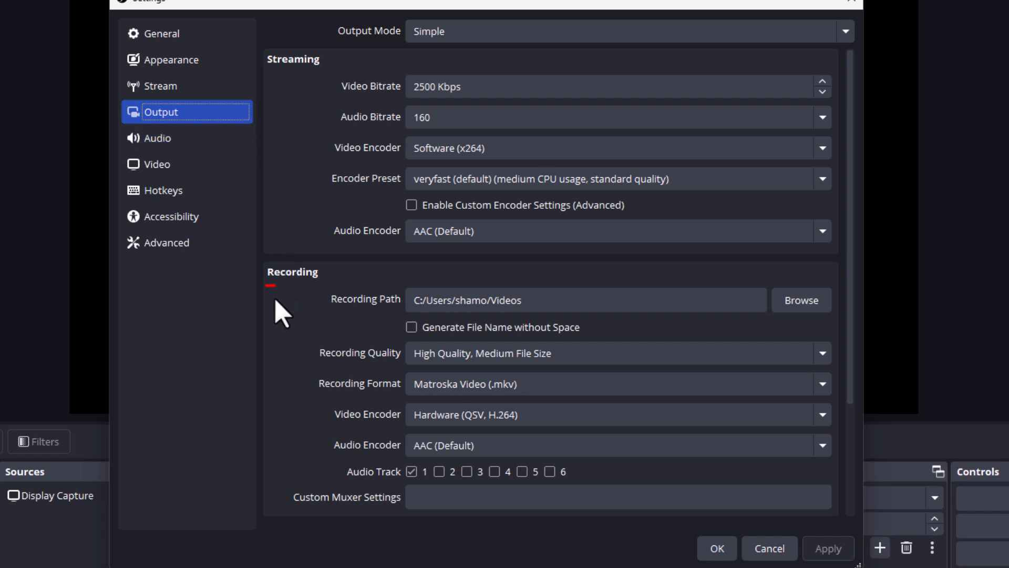
mouse_move(343, 324)
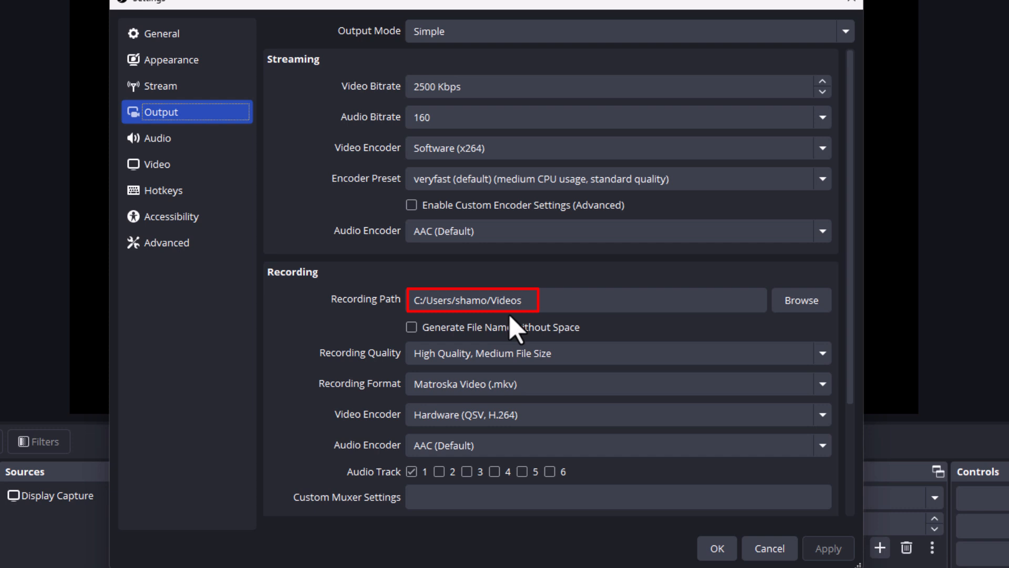
mouse_move(612, 335)
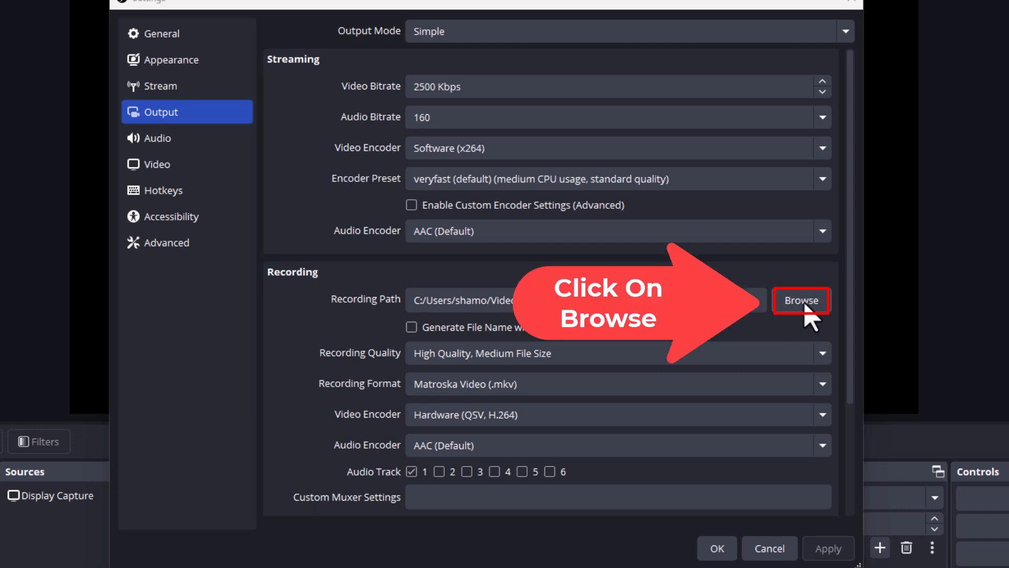
Browse for the Recording Path and select the Desktop folder in place of Videos
click(801, 300)
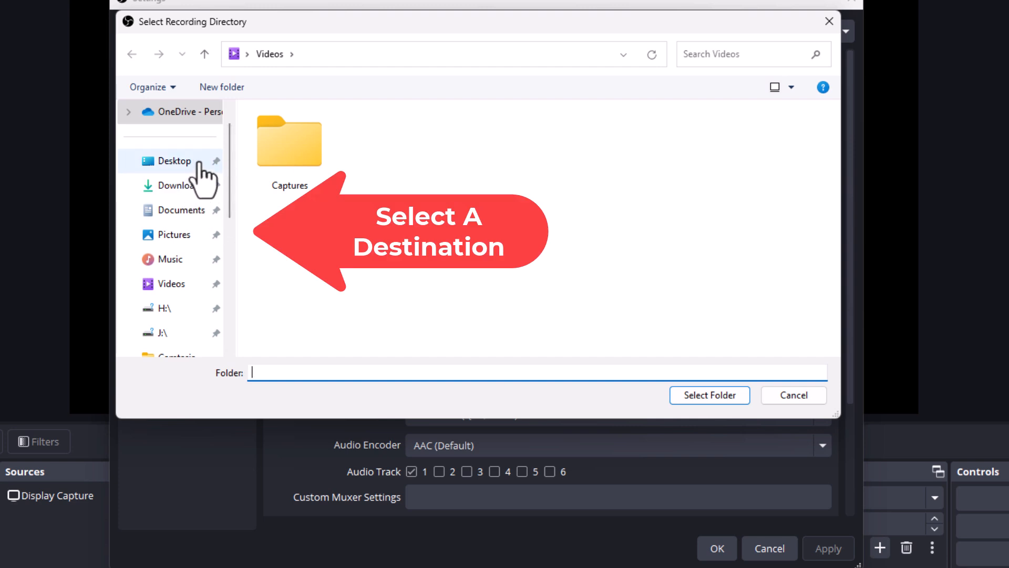
click(173, 159)
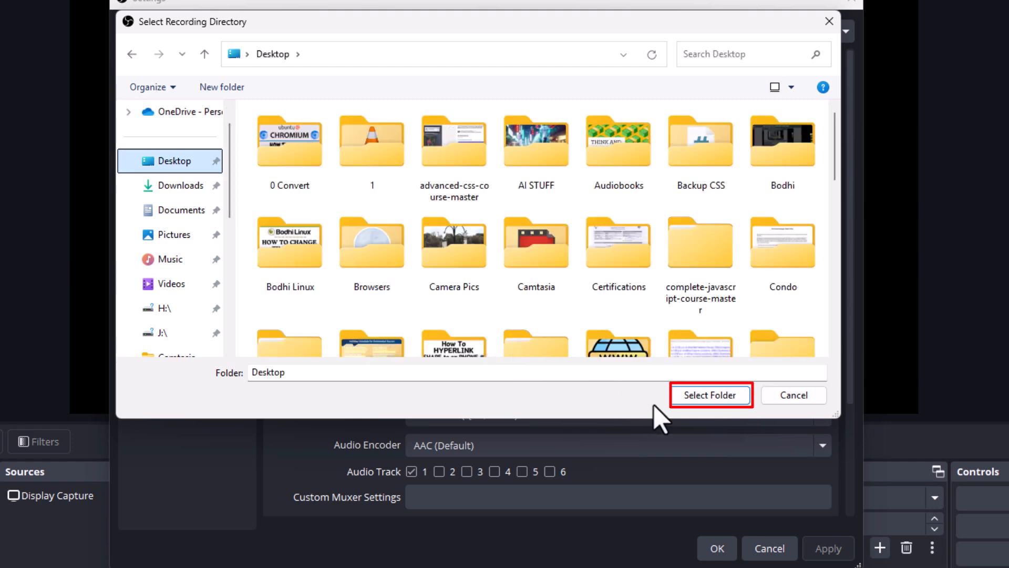
click(710, 394)
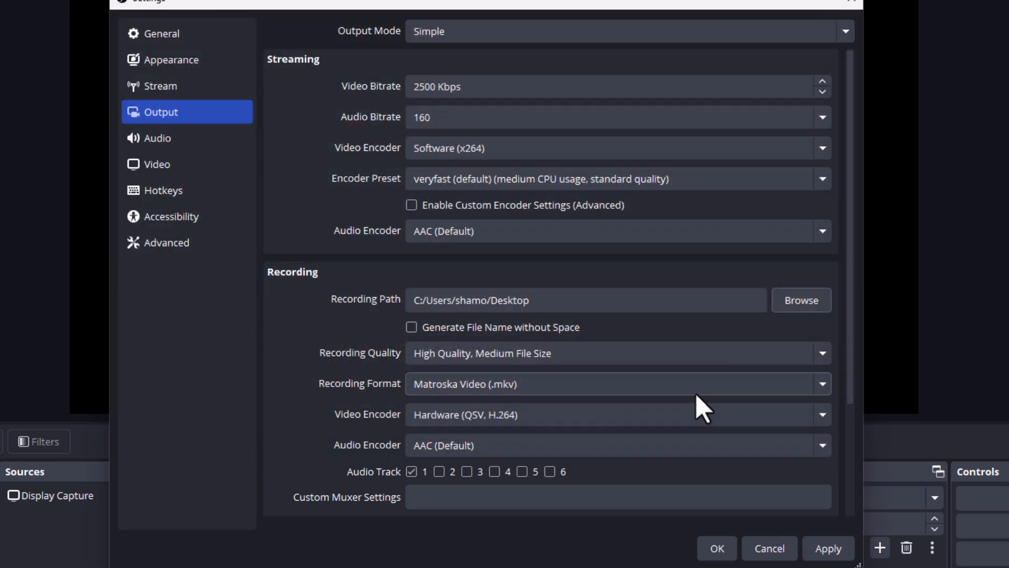
Apply the Desktop recording path and confirm with OK, returning to the main window
click(482, 300)
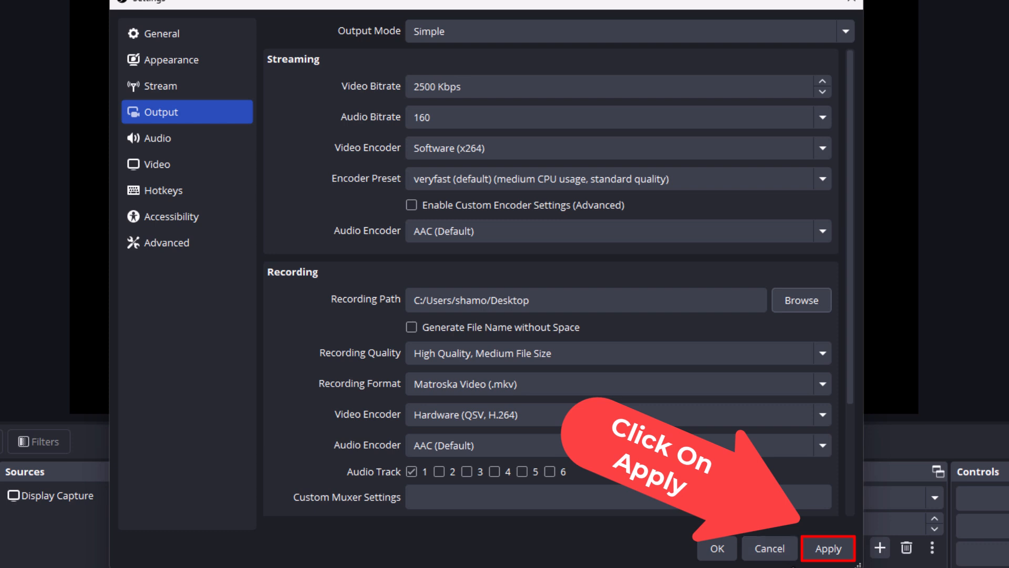
click(827, 548)
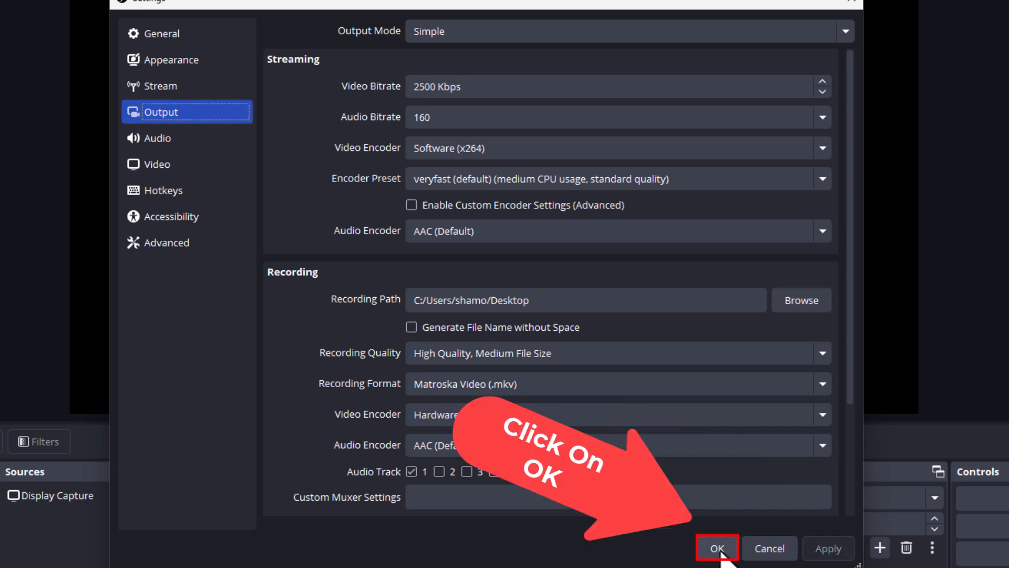
click(716, 548)
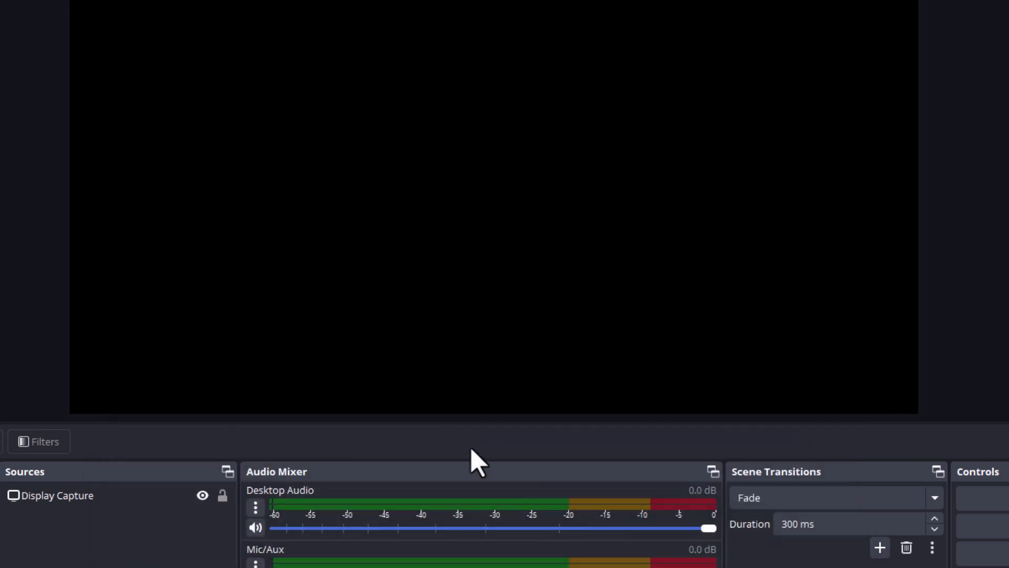